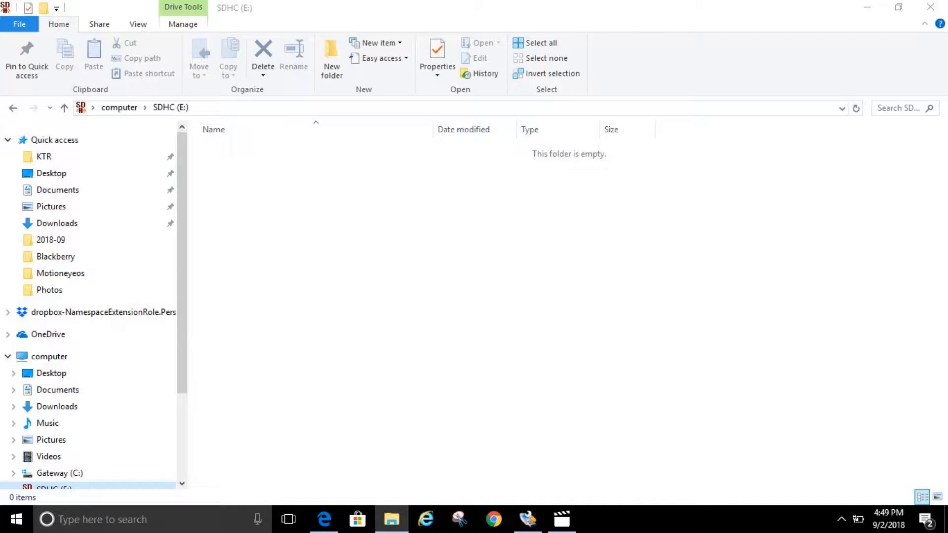
# Quick-format the SDHC (E:) card as FAT32, accepting that all data will be erased.
pyautogui.click(183, 23)
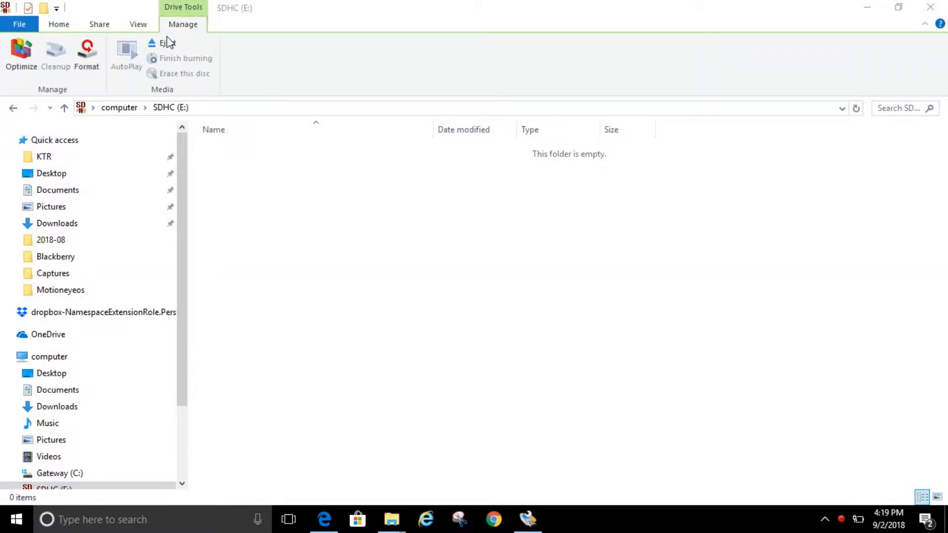
pyautogui.moveTo(179, 31)
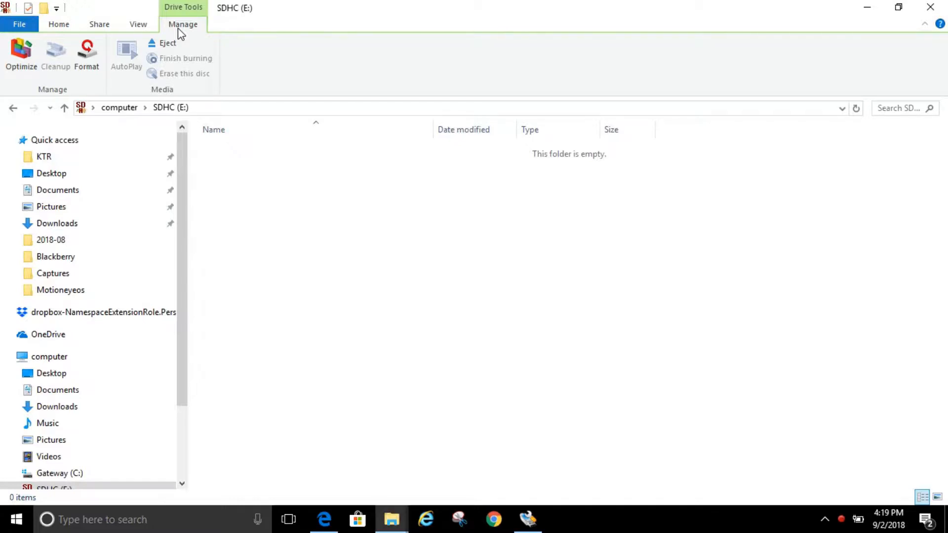
pyautogui.moveTo(87, 54)
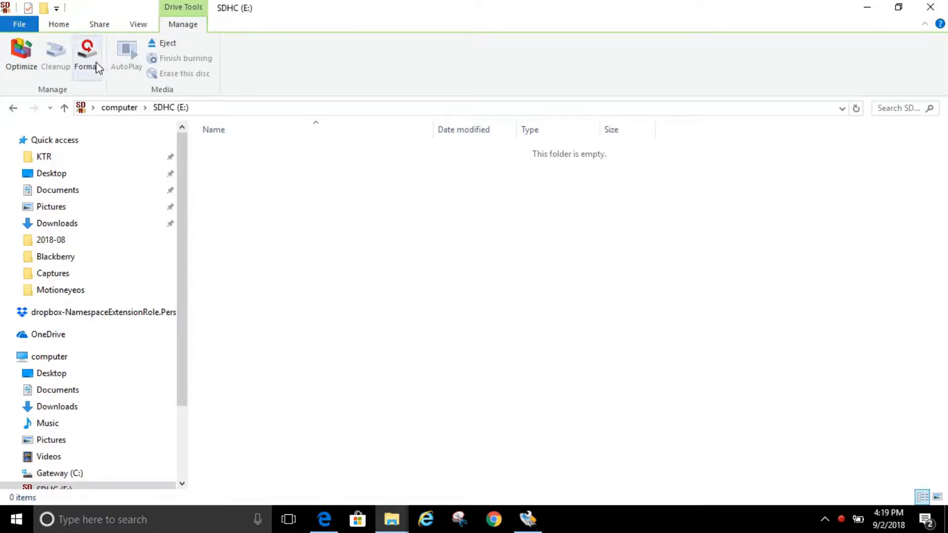
pyautogui.moveTo(99, 74)
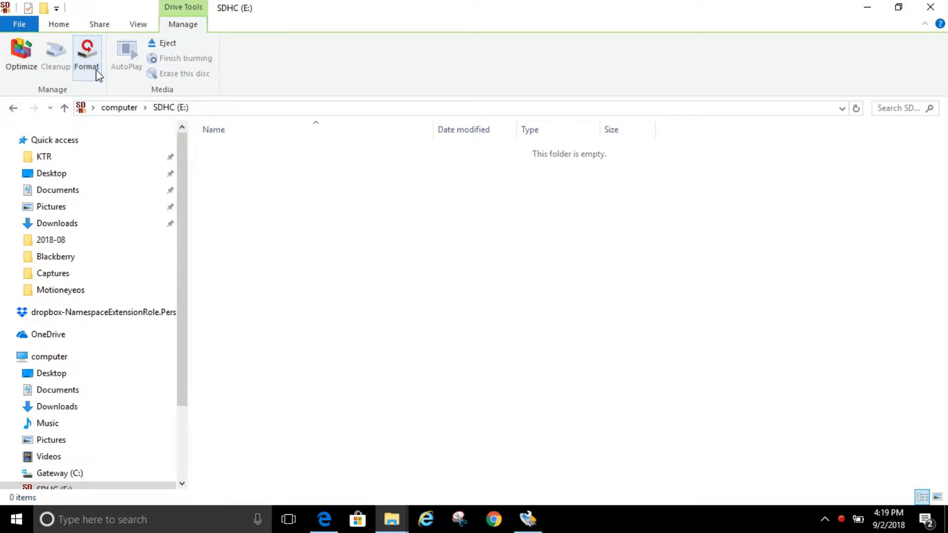
pyautogui.click(87, 54)
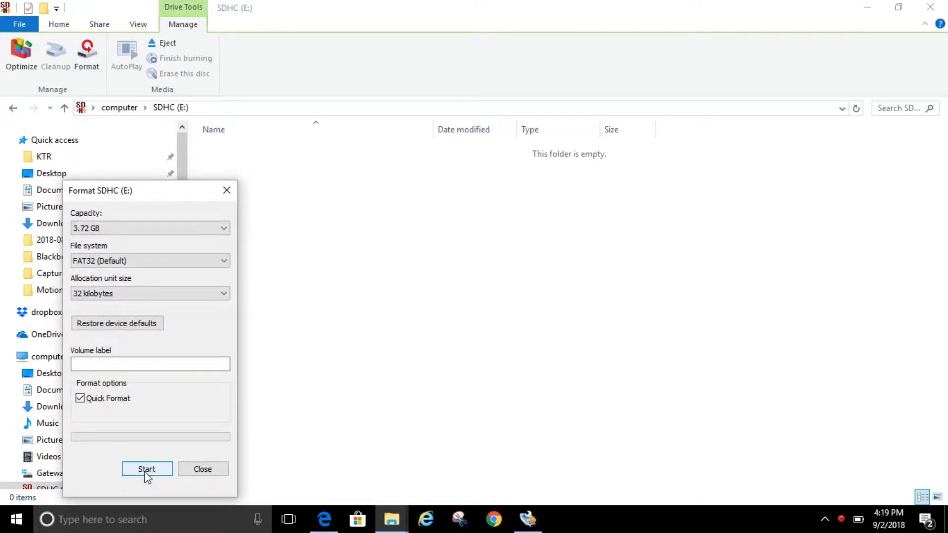
pyautogui.click(146, 469)
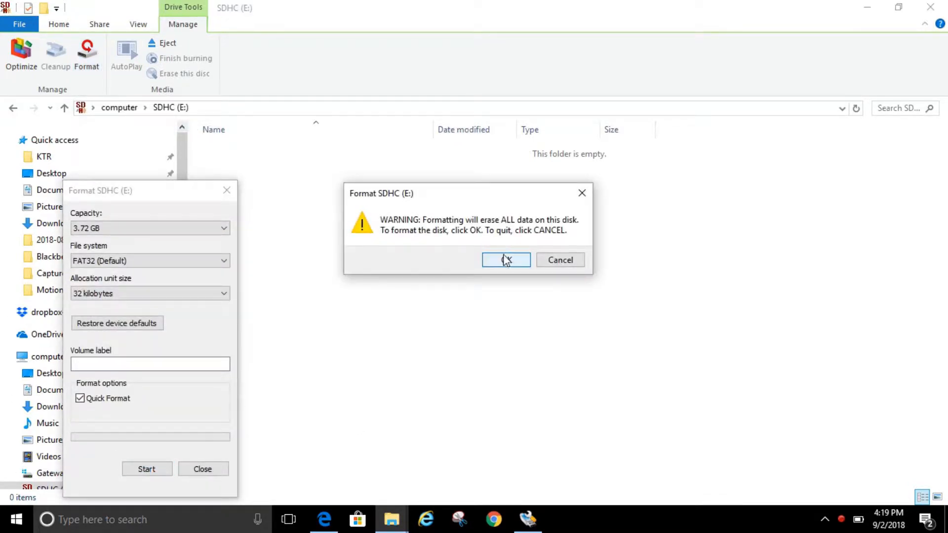
pyautogui.click(506, 260)
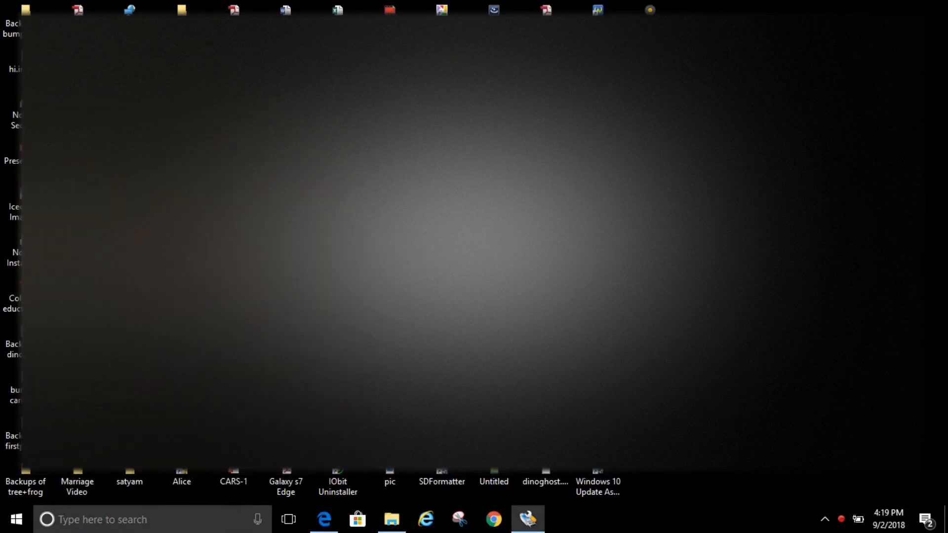
# Download Win32 Disk Imager from its SourceForge page and launch it targeting drive E.
pyautogui.click(324, 519)
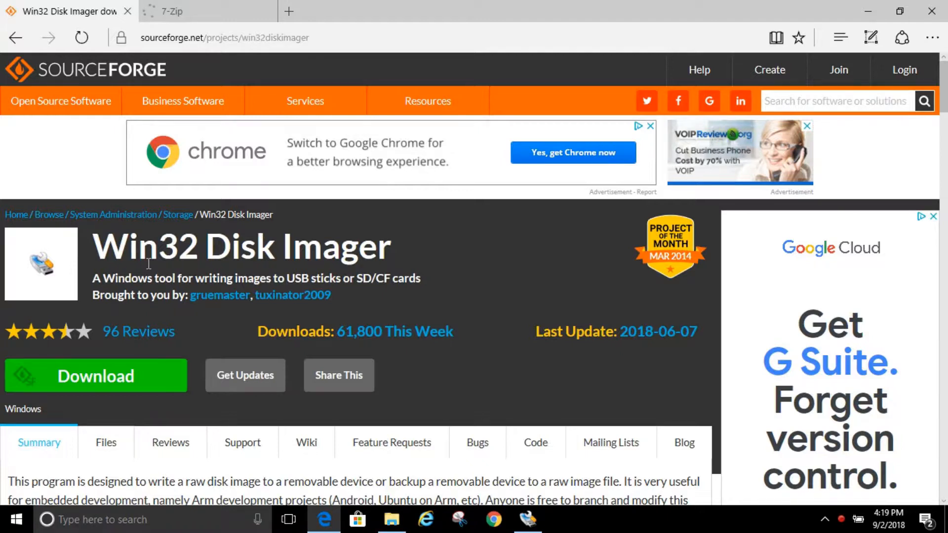
pyautogui.moveTo(216, 60)
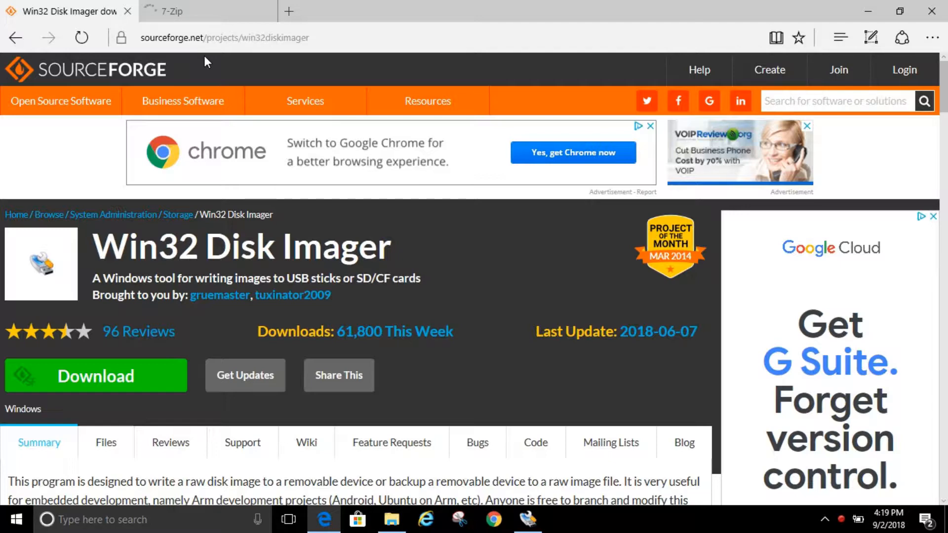
pyautogui.moveTo(92, 385)
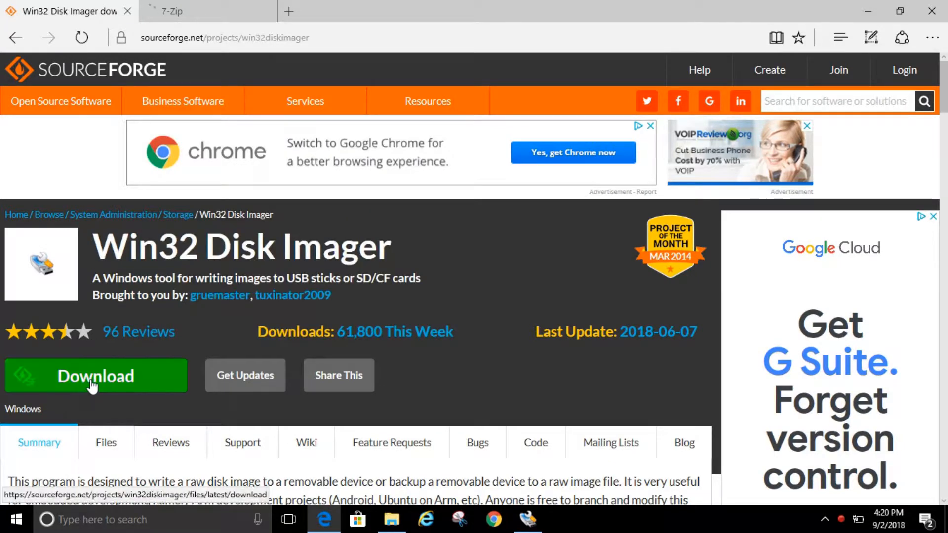
pyautogui.click(95, 375)
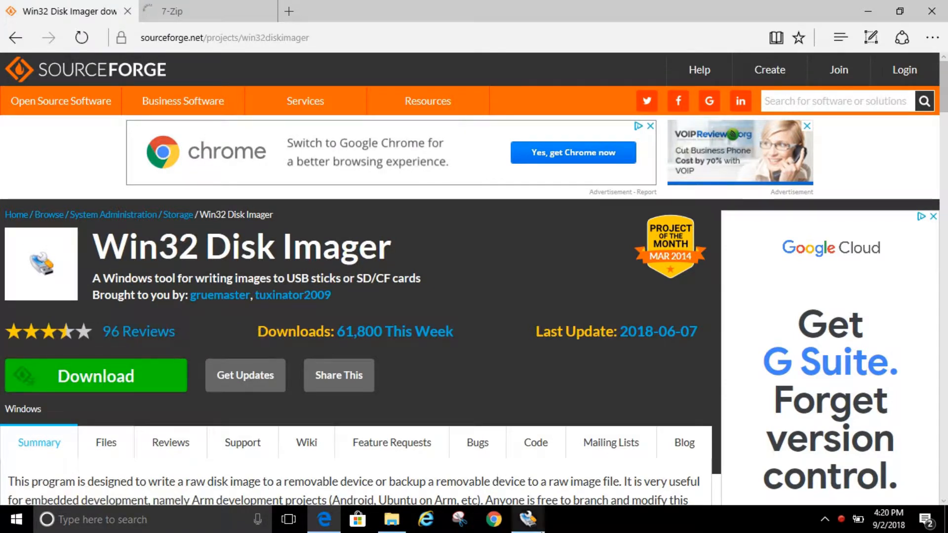
pyautogui.click(527, 520)
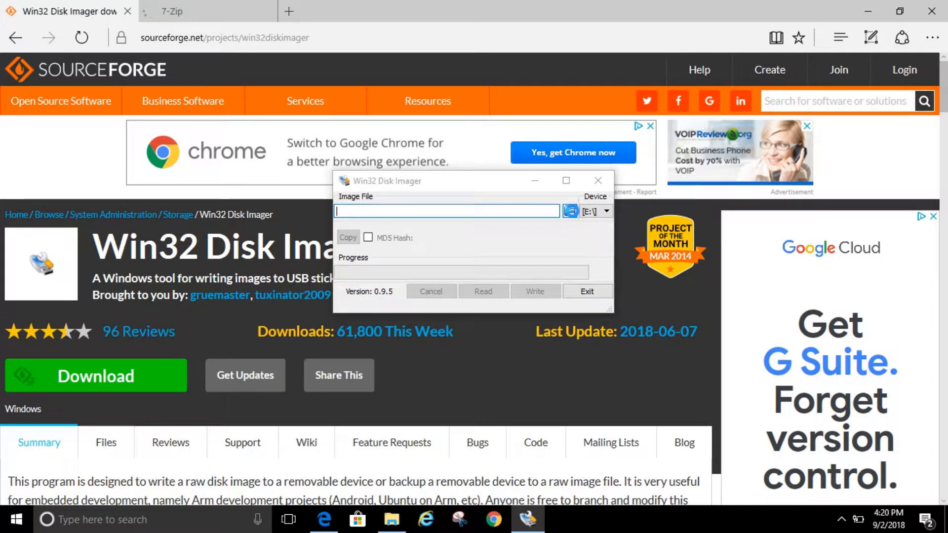
# Load motioneyeos-raspberrypi3-dev20180730.img into Win32 Disk Imager and attempt a write to E:.
pyautogui.click(569, 210)
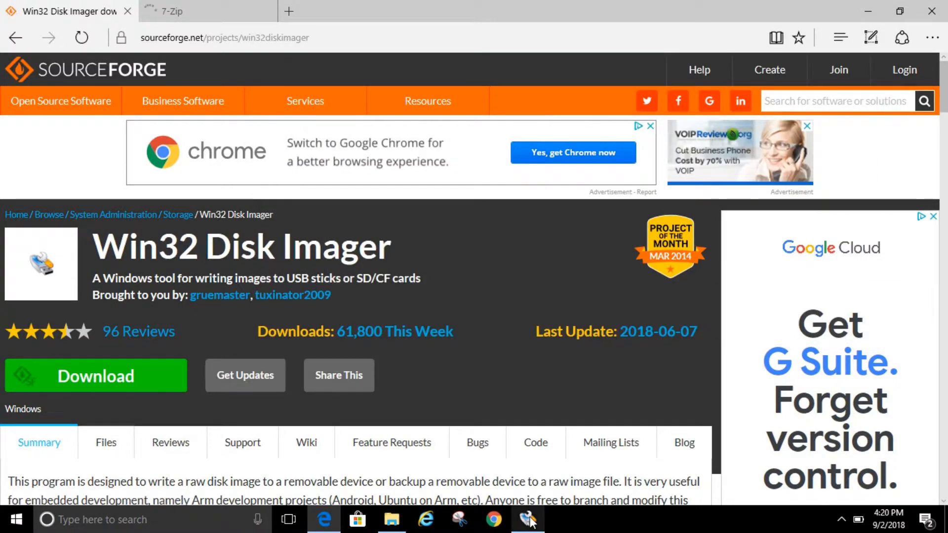
pyautogui.click(528, 519)
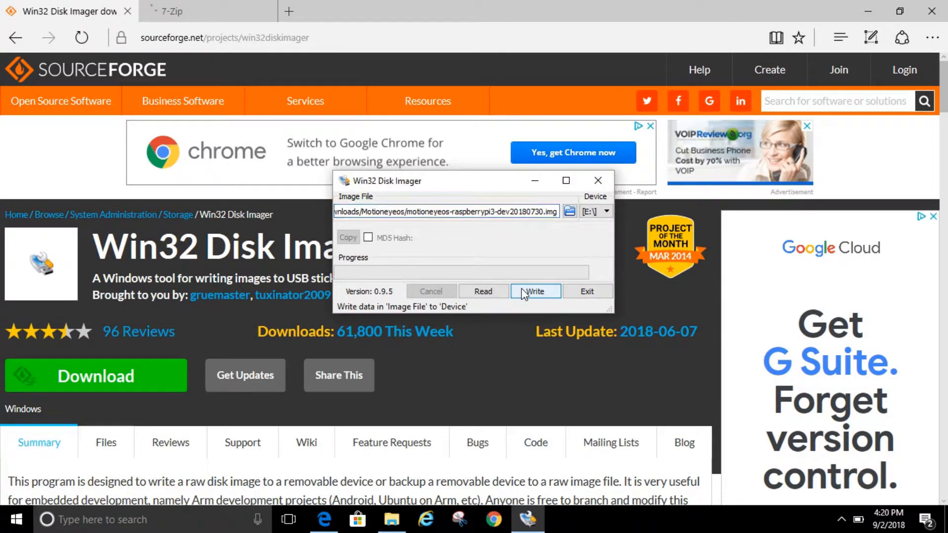
pyautogui.click(534, 290)
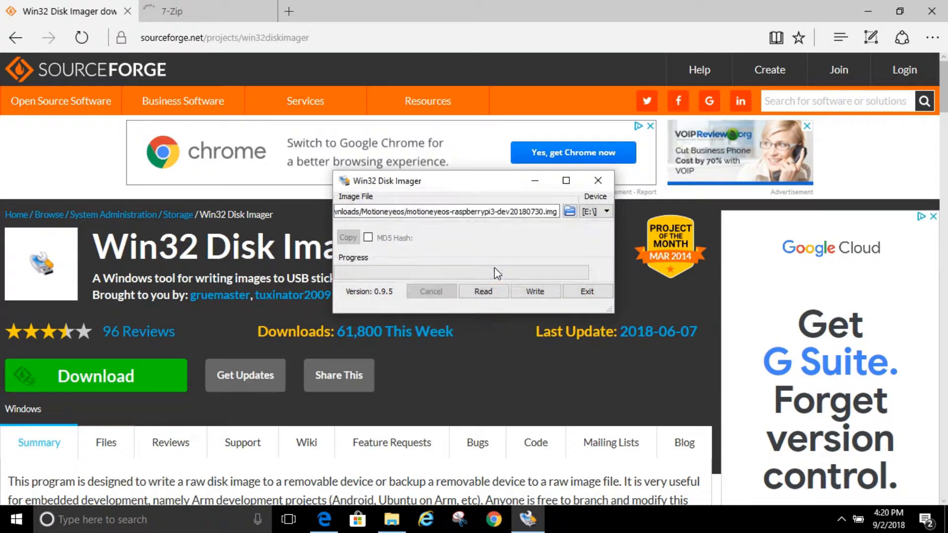
pyautogui.click(534, 290)
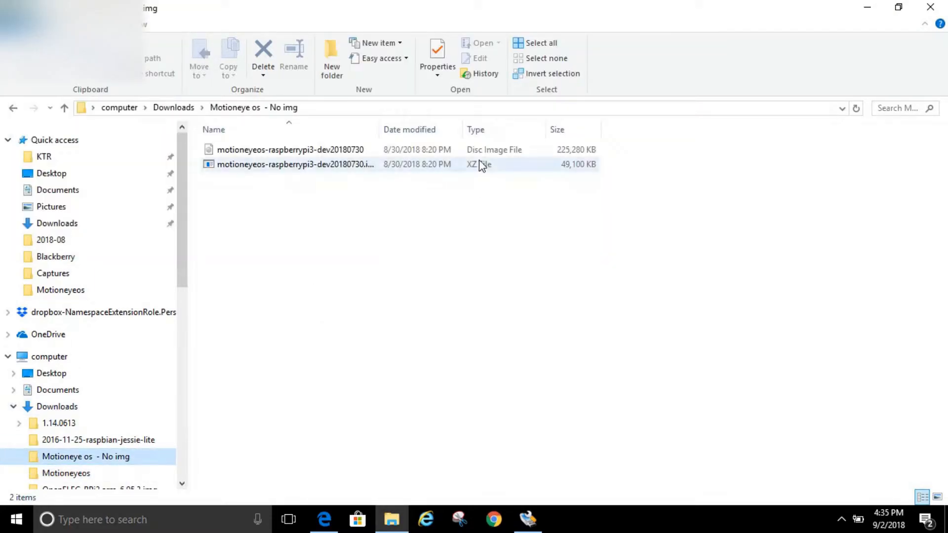
# Delete the extracted MotionEyeOS disc image, leaving only the XZ archive in the folder.
pyautogui.click(291, 149)
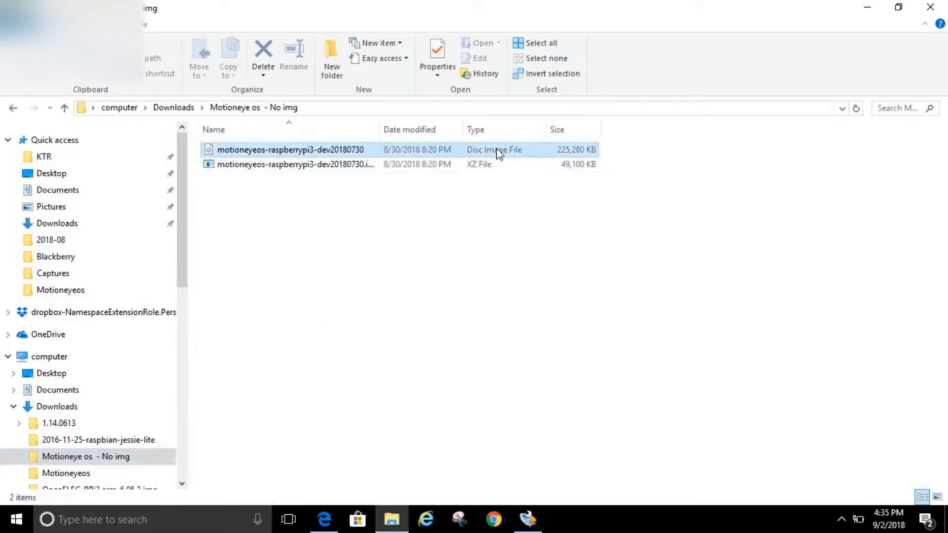
pyautogui.rightClick(291, 149)
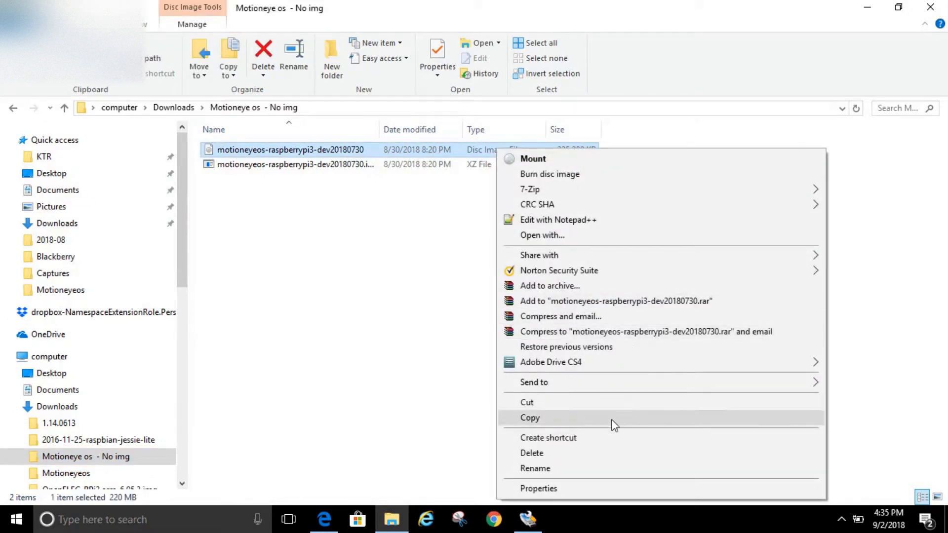
pyautogui.click(531, 453)
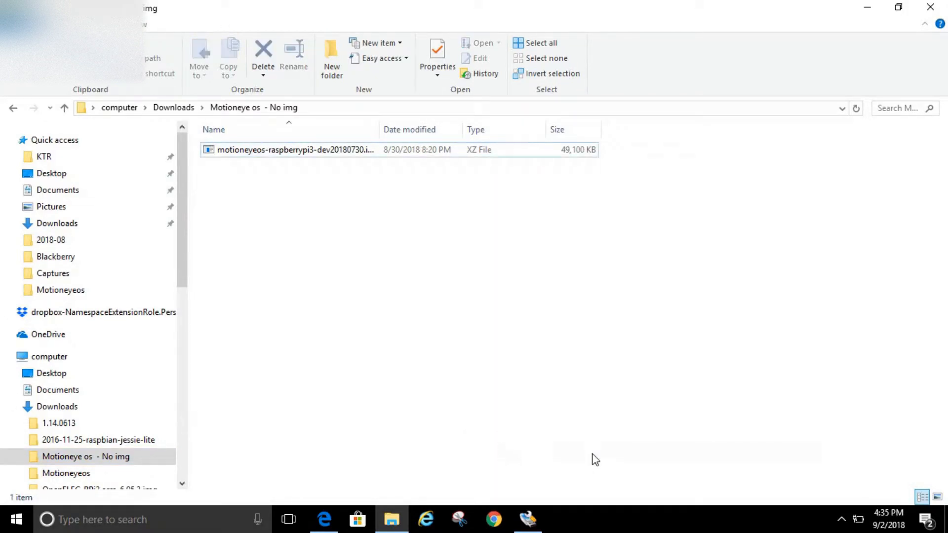
pyautogui.moveTo(484, 172)
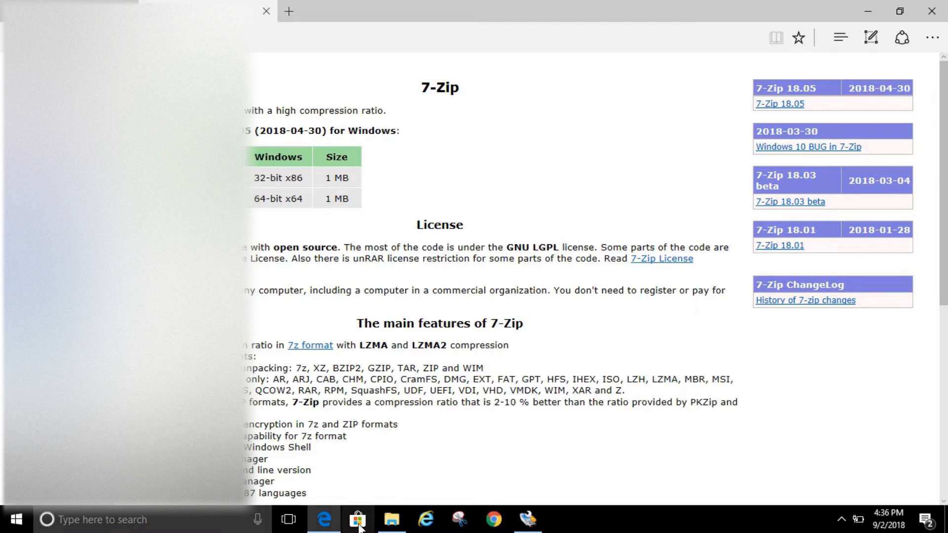
pyautogui.moveTo(391, 520)
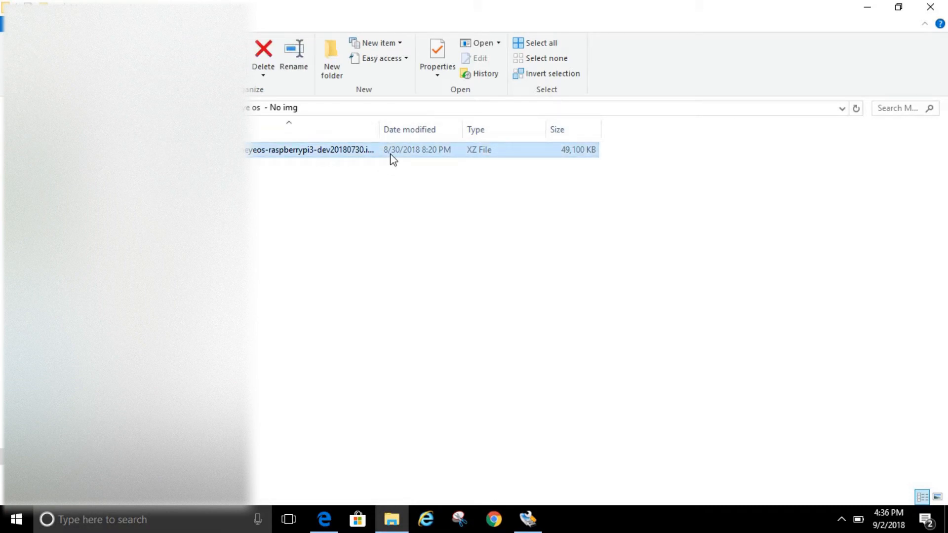
# Extract the MotionEyeOS XZ archive here with 7-Zip so the disc image reappears beside it.
pyautogui.rightClick(310, 149)
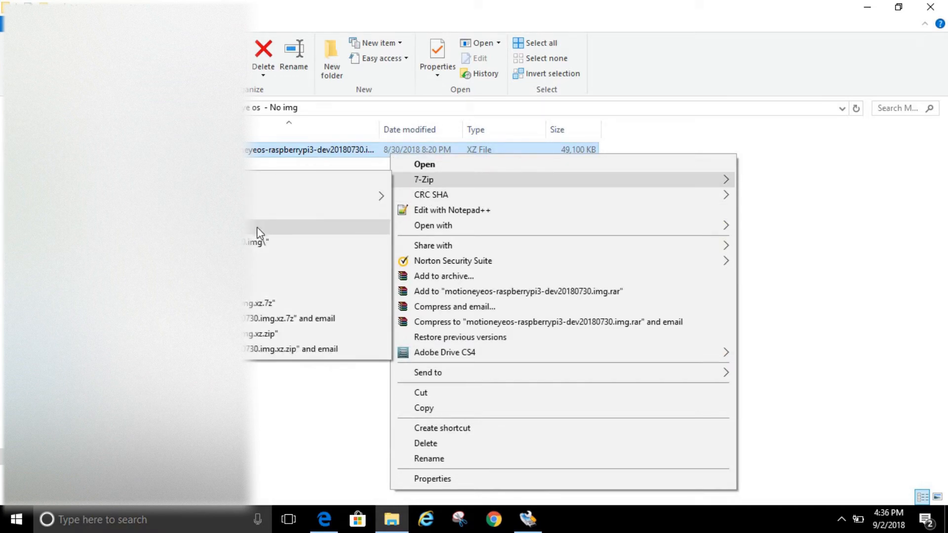
pyautogui.click(423, 179)
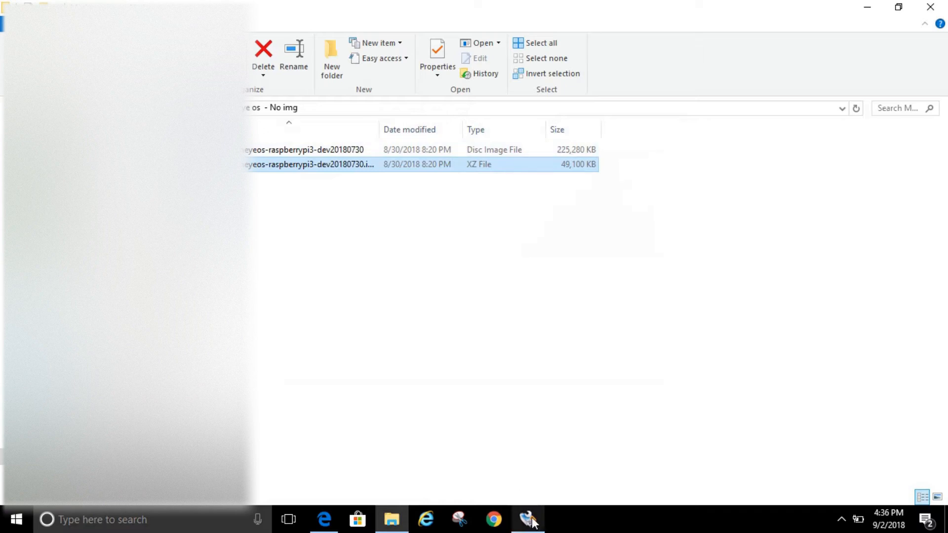
# Write the freshly extracted MotionEyeOS image to the E: SD card, confirming the overwrite.
pyautogui.click(527, 520)
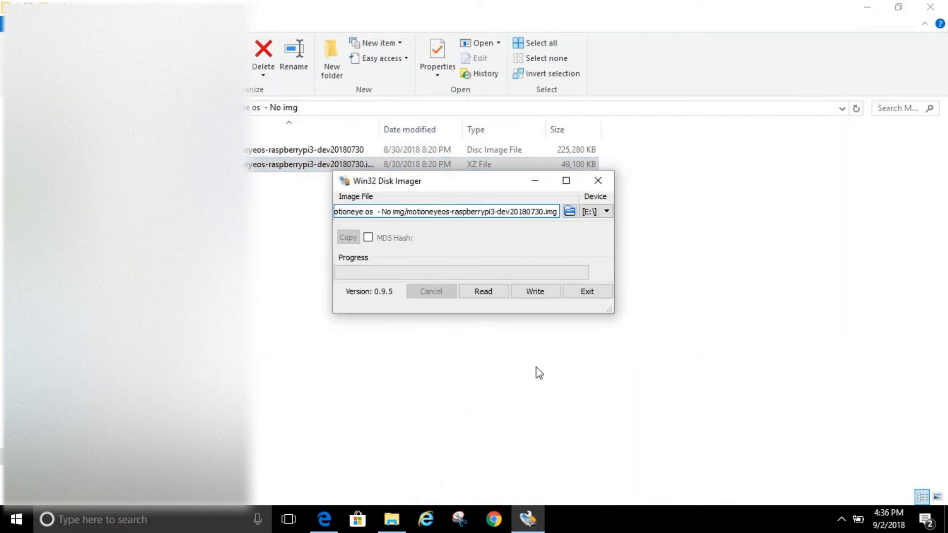
pyautogui.click(534, 290)
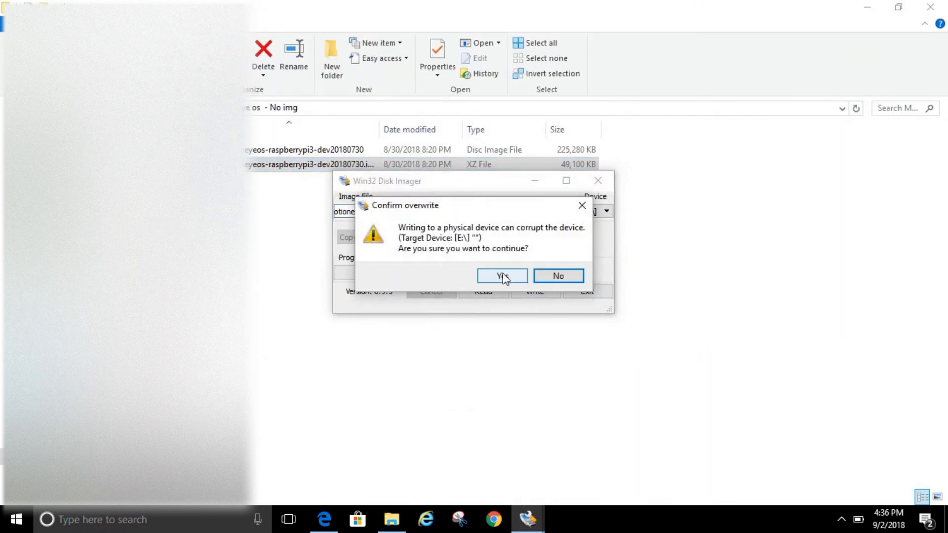
pyautogui.click(502, 275)
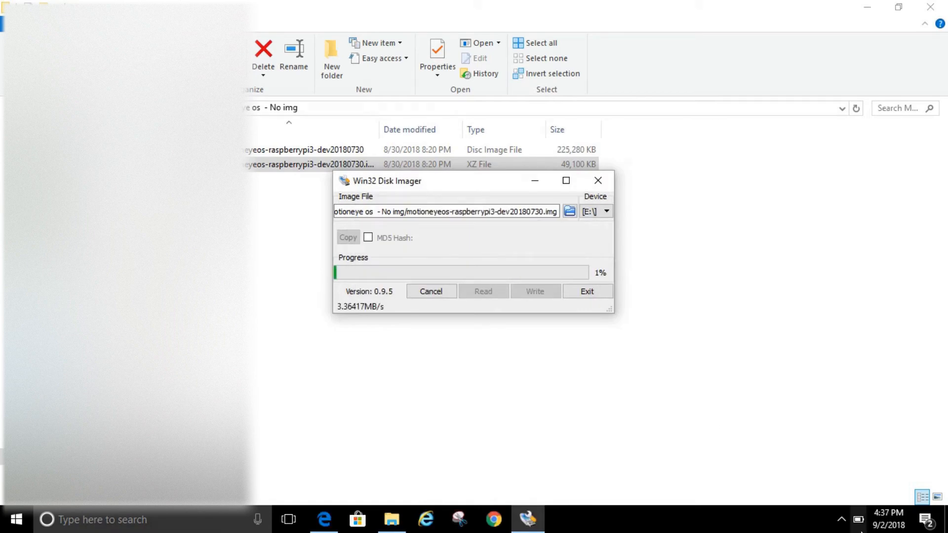